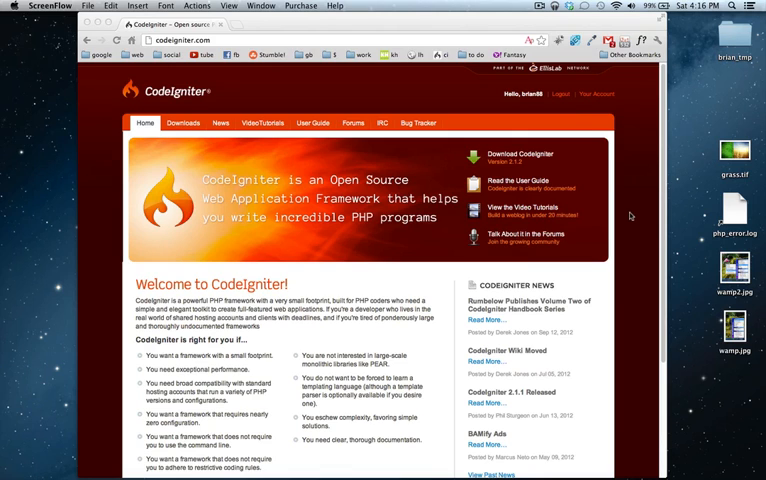
Download the CodeIgniter 2.1.2 zip via the Download CodeIgniter sidebar link.
scroll(down, 3)
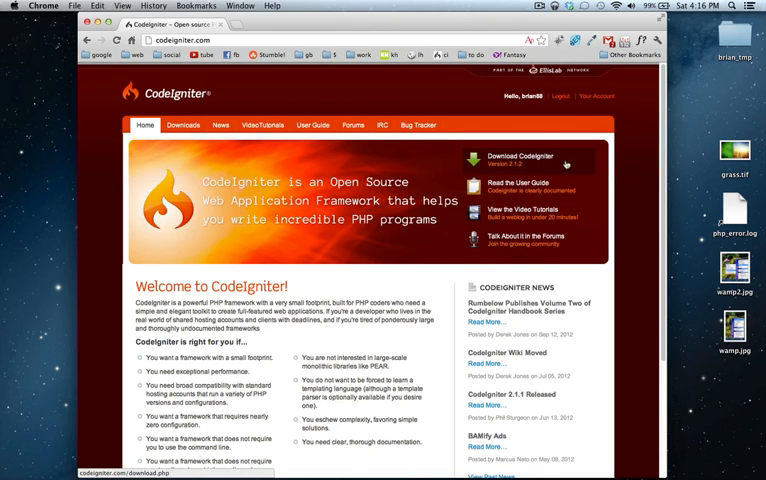
click(516, 156)
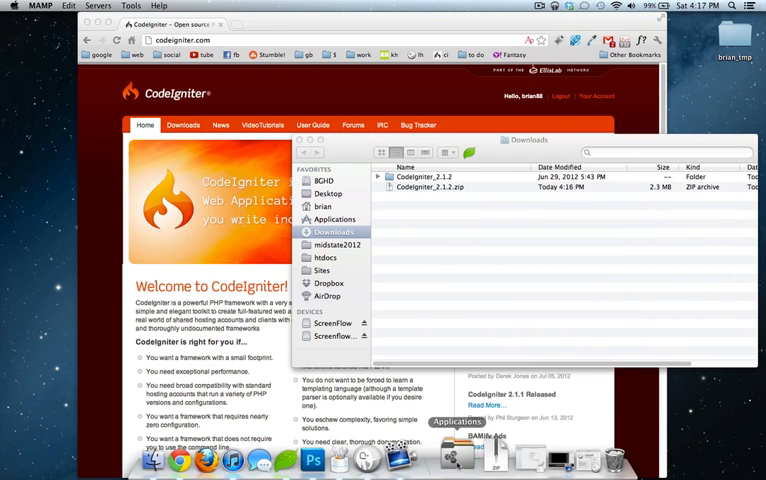
Move the CodeIgniter_2.1.2 folder from Downloads into MAMP's htdocs as ci.
click(322, 220)
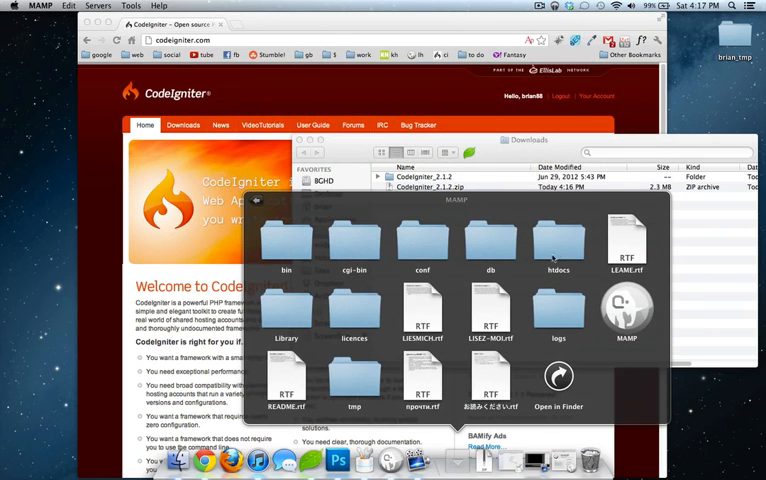
mouse_move(560, 250)
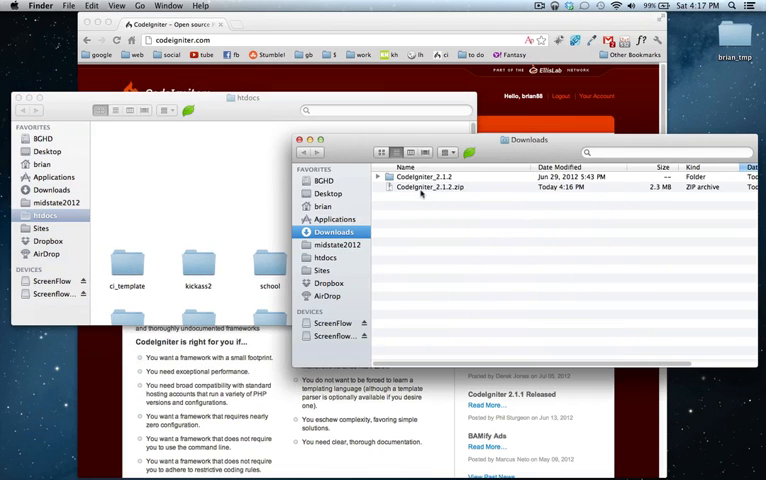
click(420, 176)
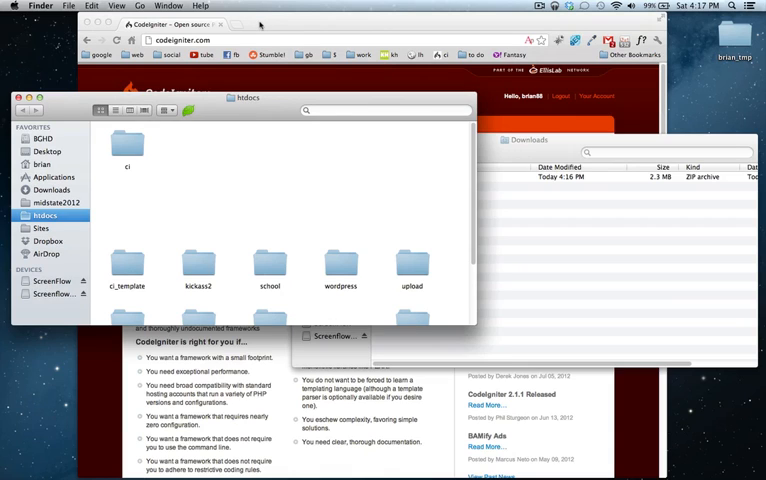
mouse_move(272, 174)
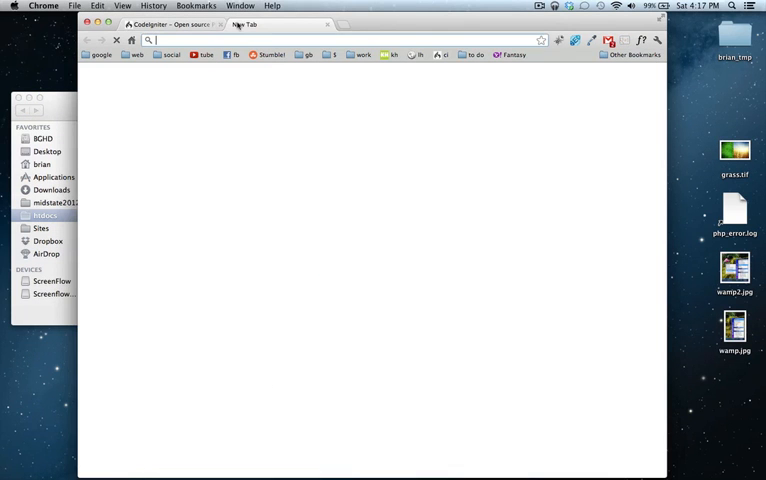
Browse to localhost and enter ci/ to load the CodeIgniter welcome page.
text(localhost)
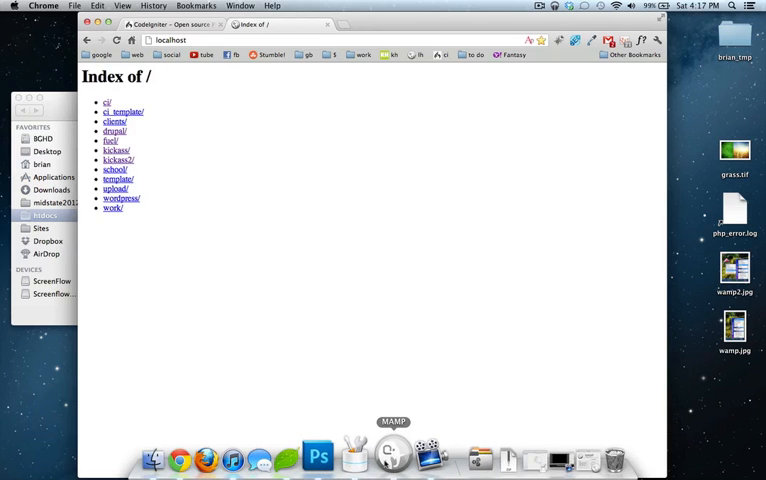
click(392, 456)
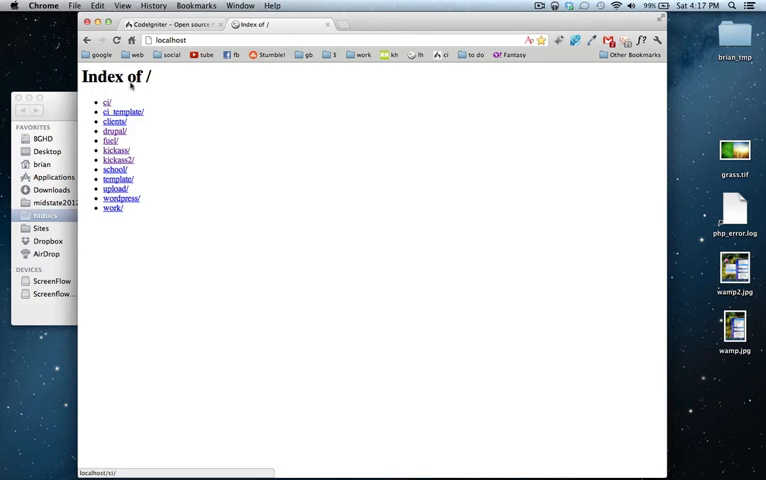
click(104, 102)
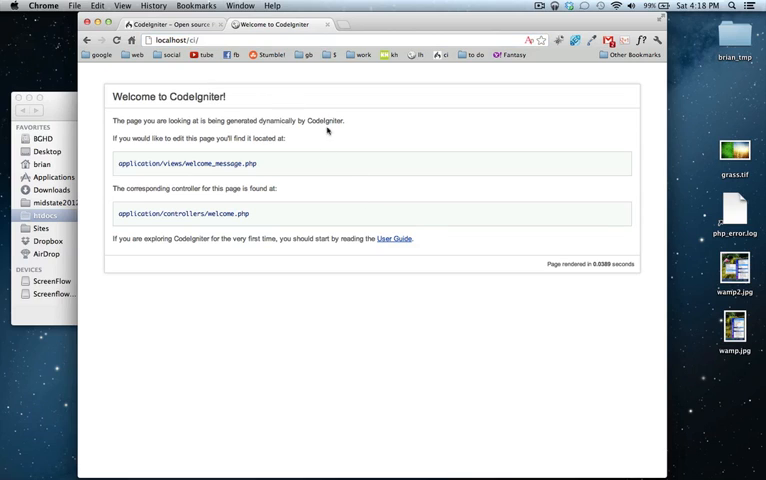
mouse_move(368, 196)
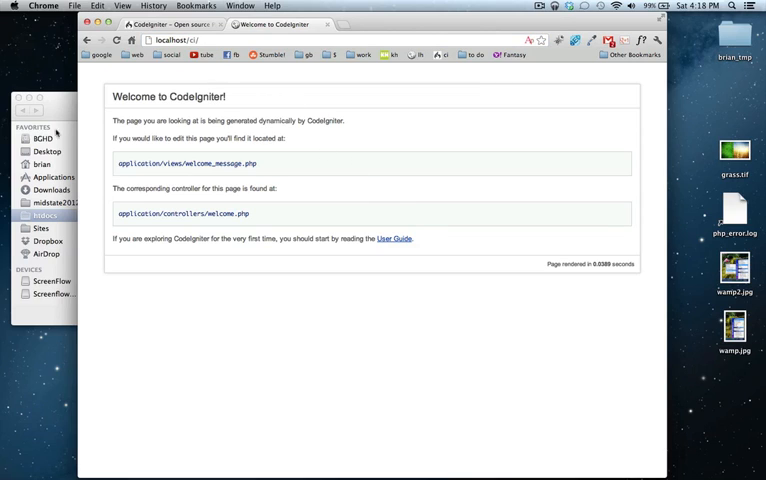
mouse_move(500, 224)
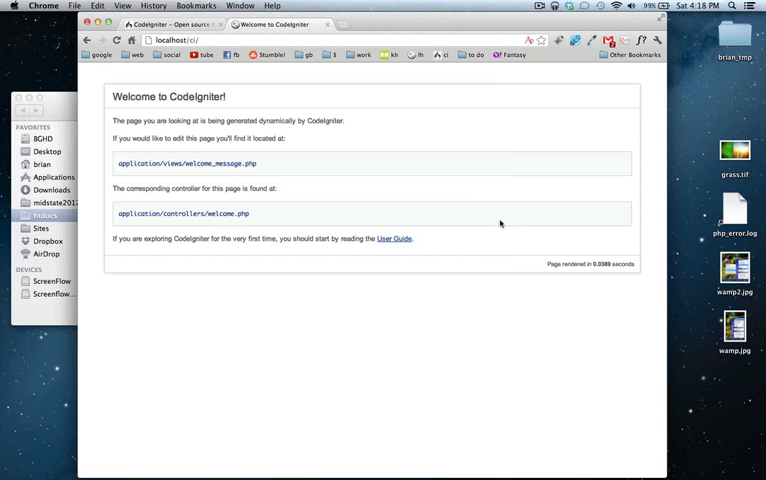
mouse_move(360, 200)
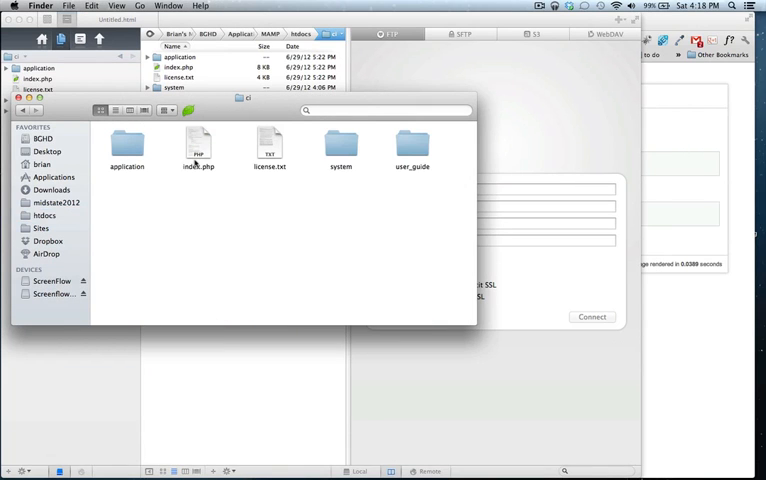
mouse_move(404, 150)
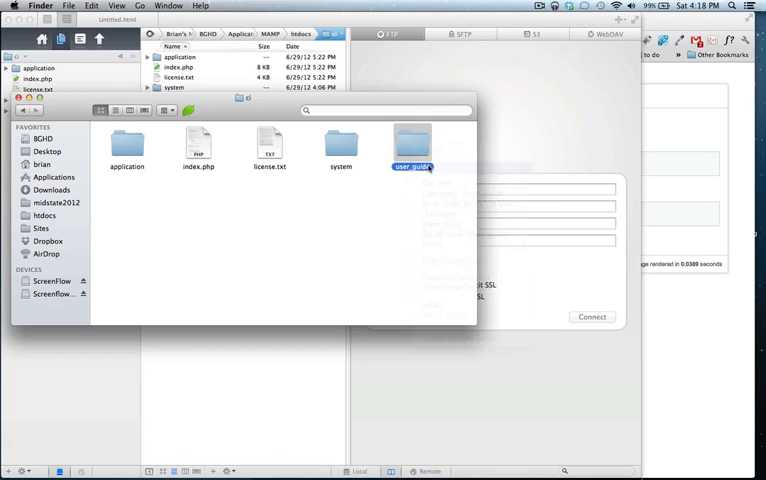
Trash license.txt and the user_guide folder from the ci folder.
right_click(268, 144)
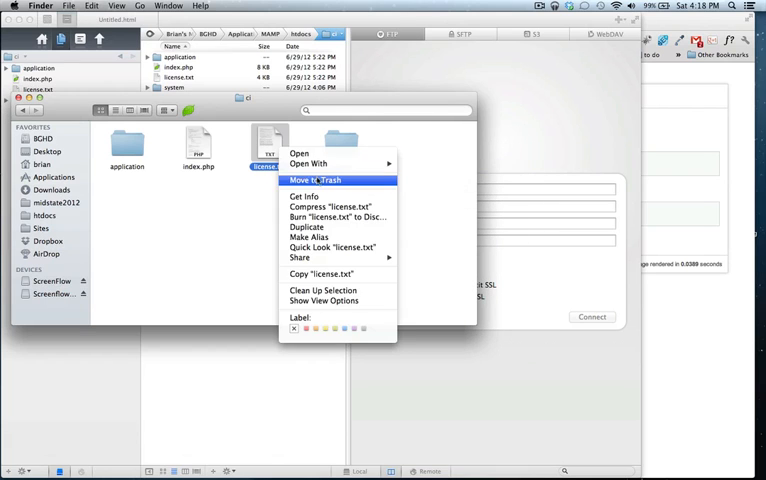
click(316, 180)
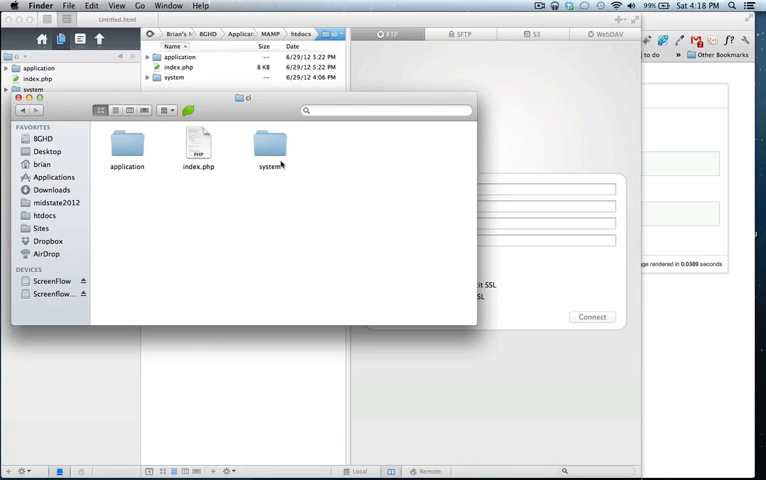
double_click(268, 144)
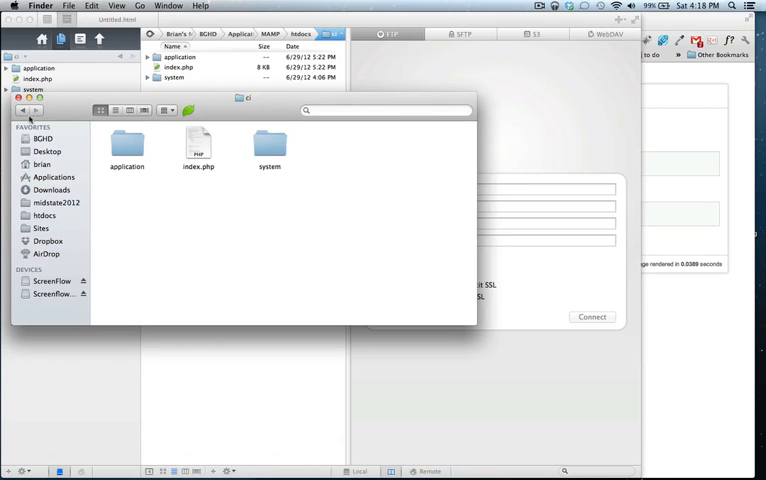
Trash seven unneeded subfolders inside the application folder.
double_click(128, 144)
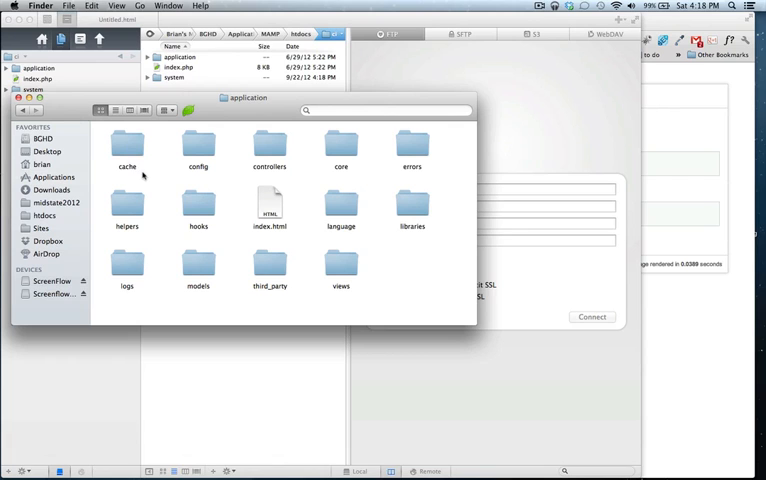
mouse_move(176, 160)
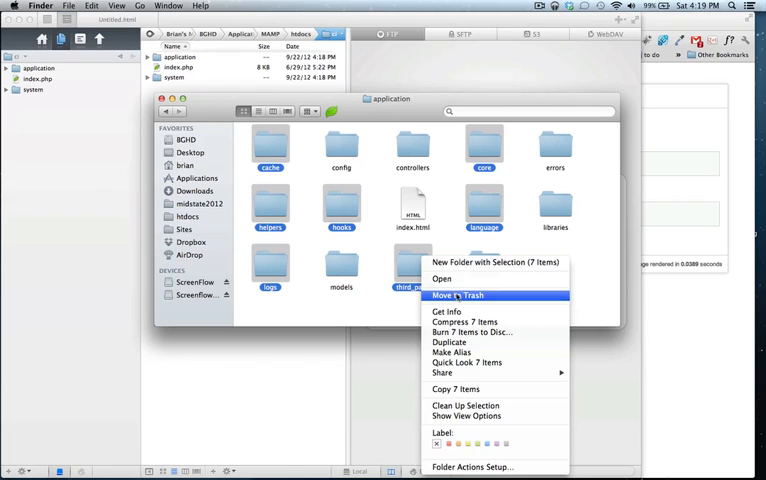
click(456, 296)
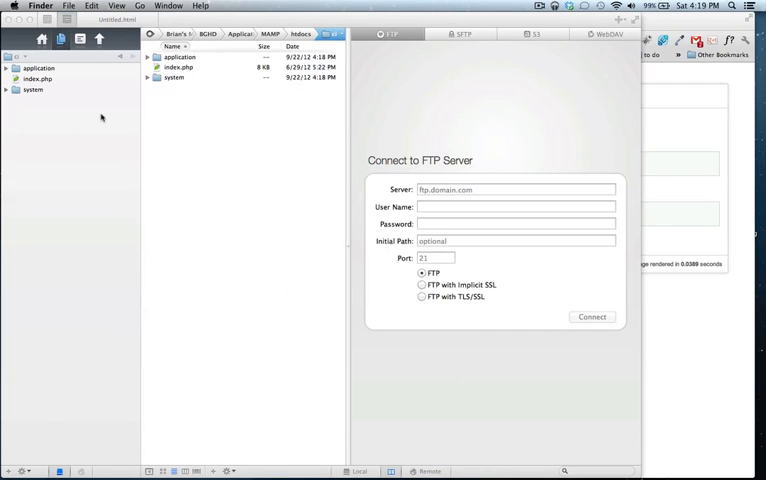
Expand application and controllers in the sidebar to reveal welcome.php.
click(8, 68)
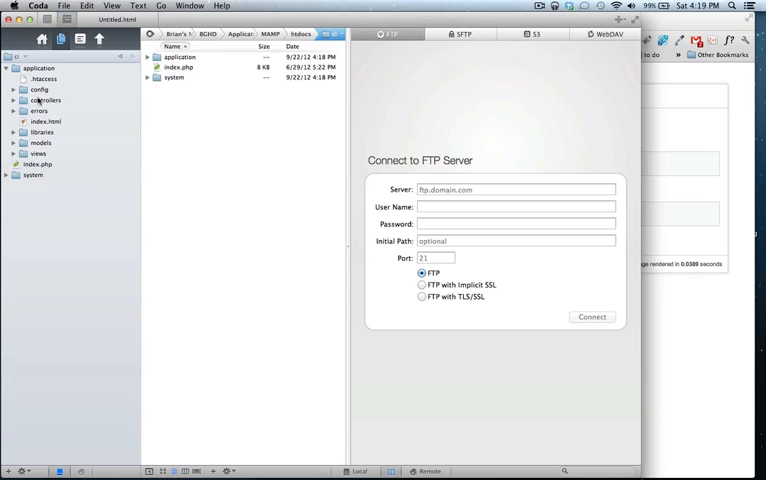
click(12, 100)
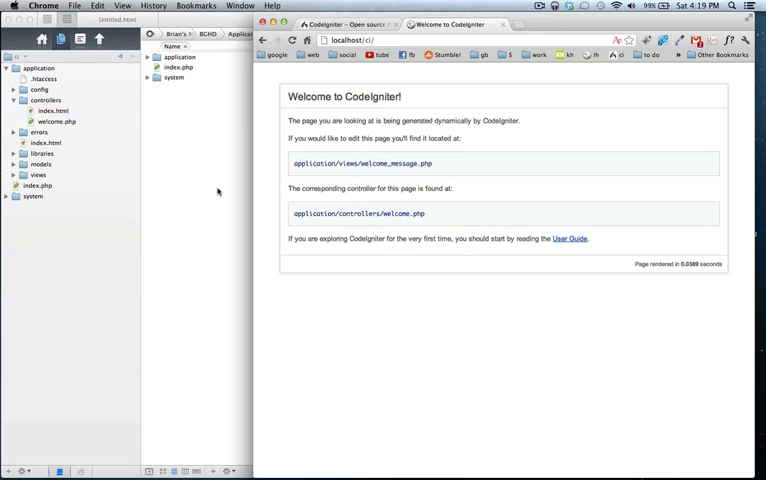
mouse_move(102, 172)
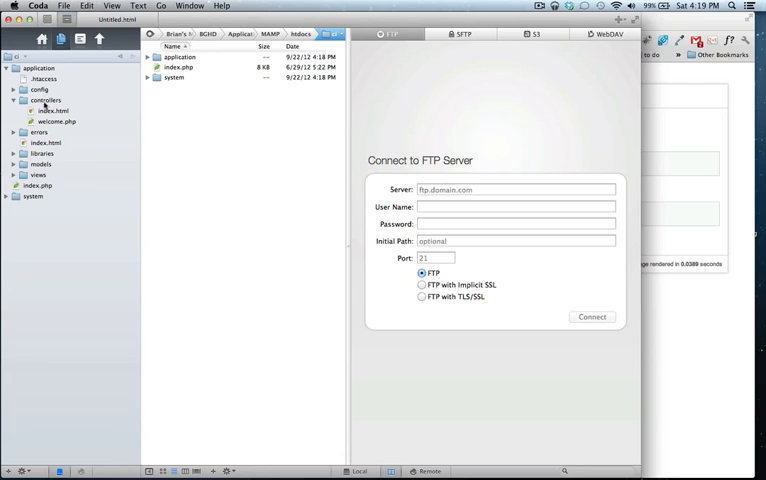
click(44, 100)
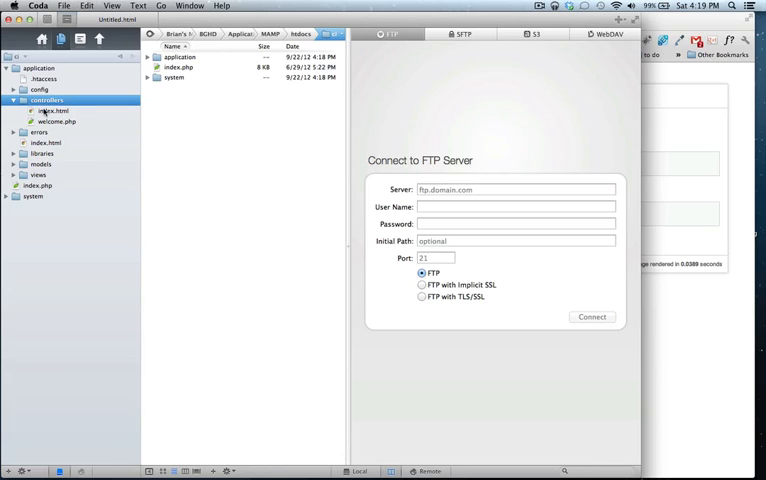
right_click(40, 164)
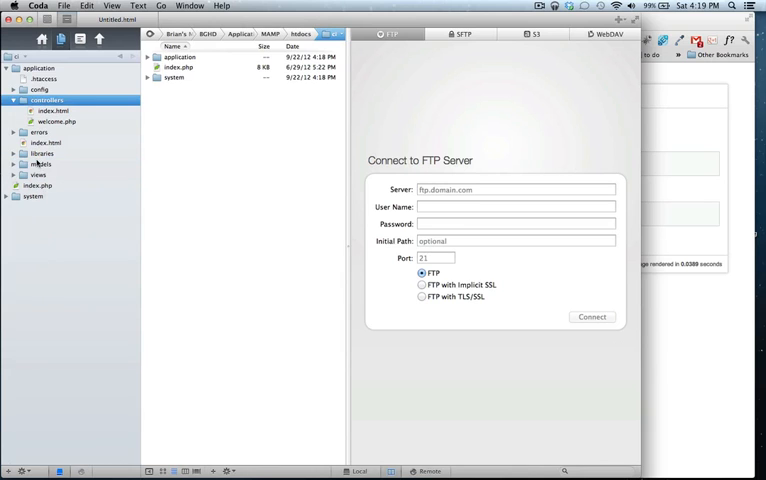
click(42, 164)
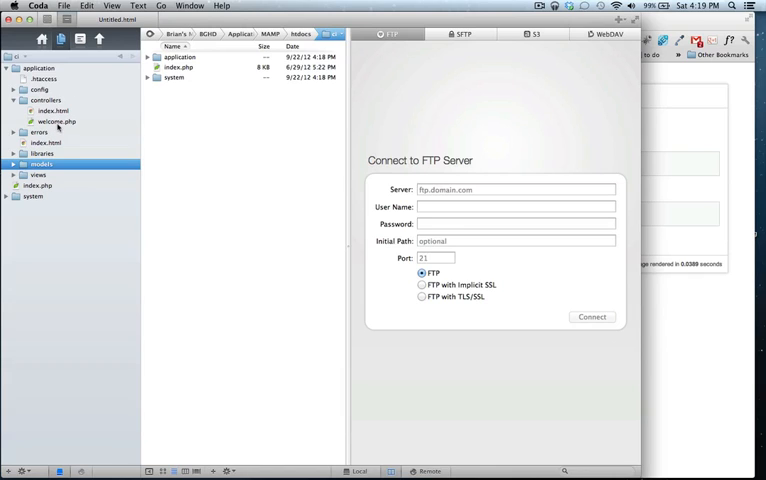
Inspect welcome.php's index() and pick out the welcome_message view it loads.
double_click(56, 120)
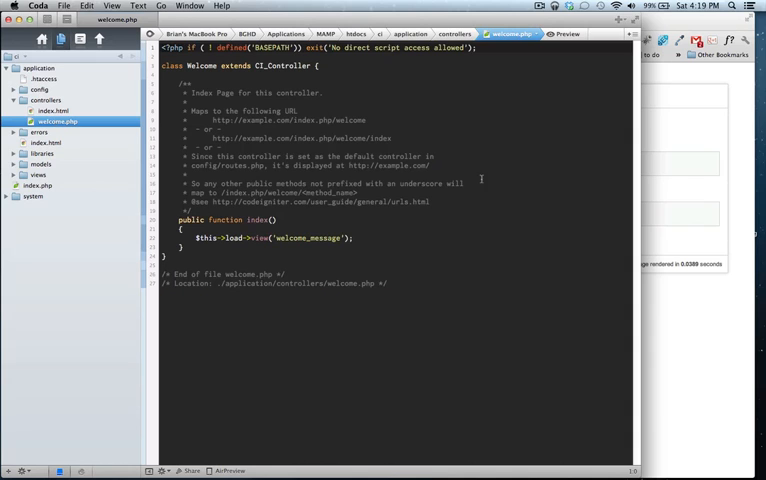
click(354, 238)
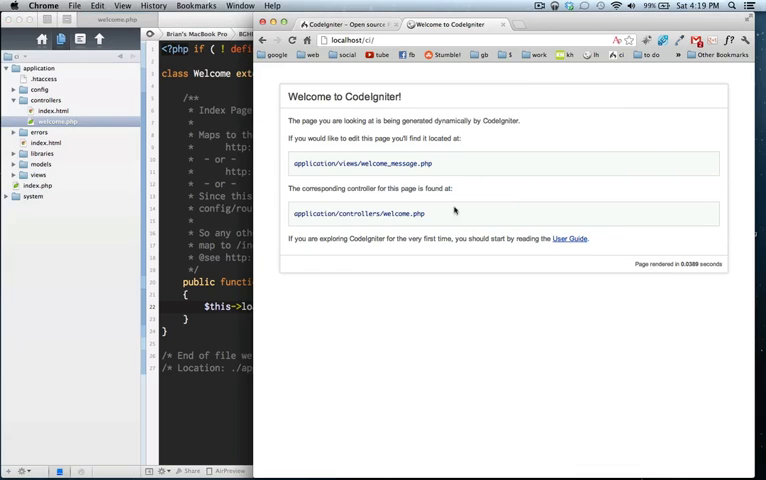
mouse_move(224, 244)
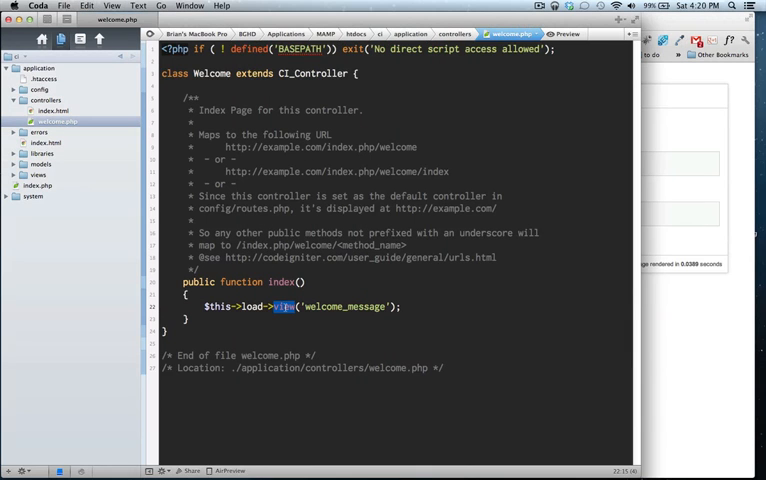
double_click(284, 282)
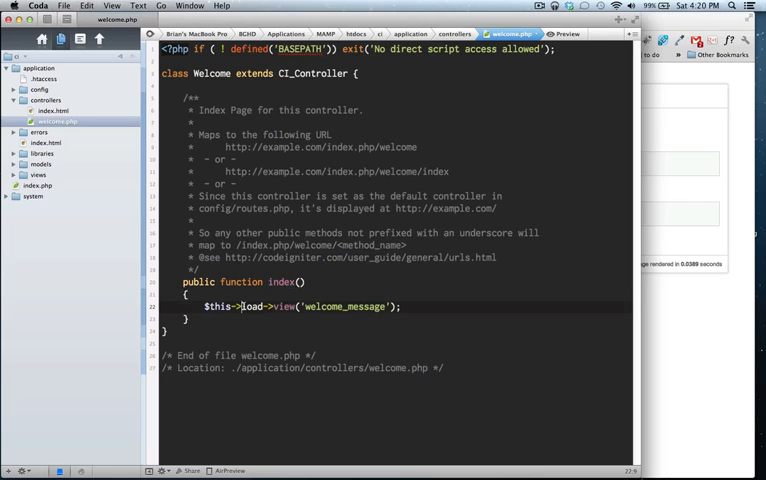
double_click(280, 306)
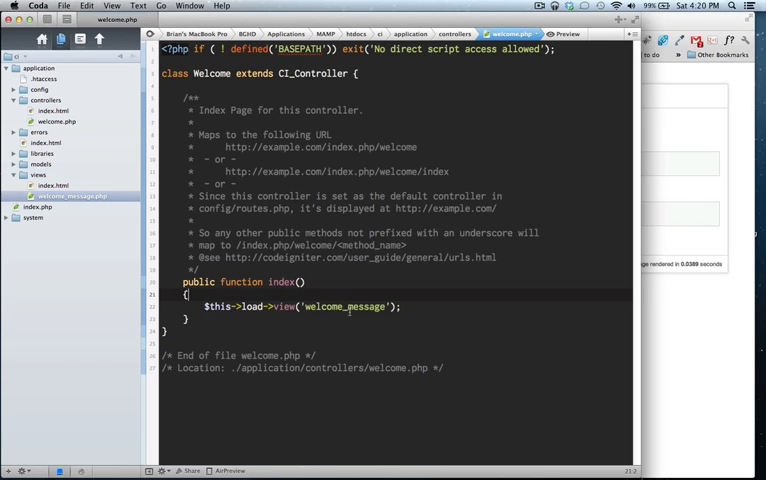
Expand views and bring up welcome_message.php for editing.
click(68, 196)
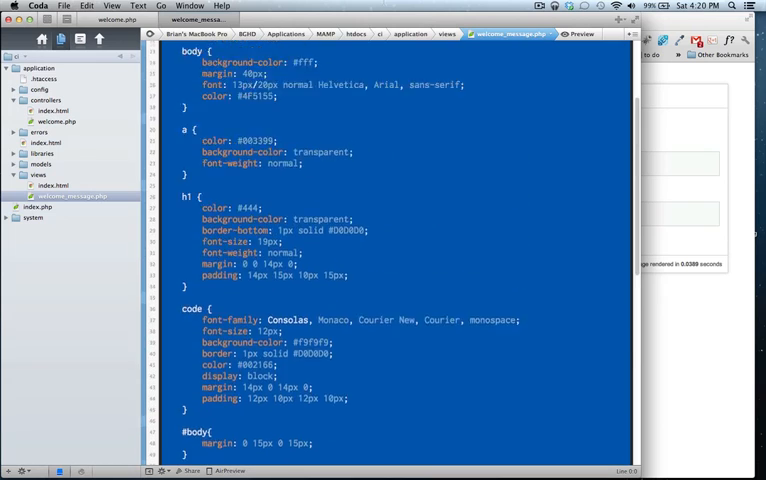
Replace the default paragraphs with a single <p> reading 'whats up ci?'.
scroll(up, 3)
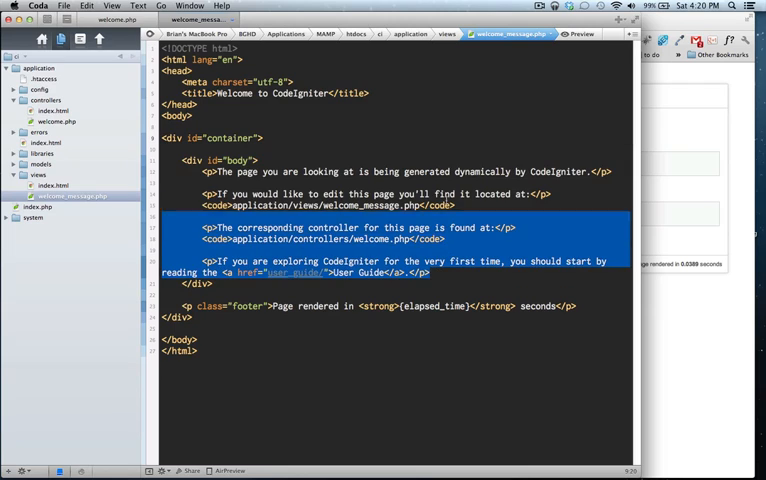
key(Delete)
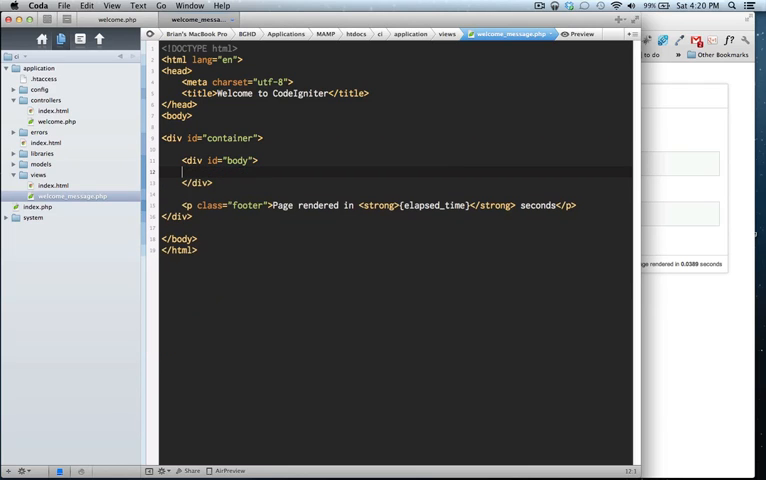
text(<p></p>)
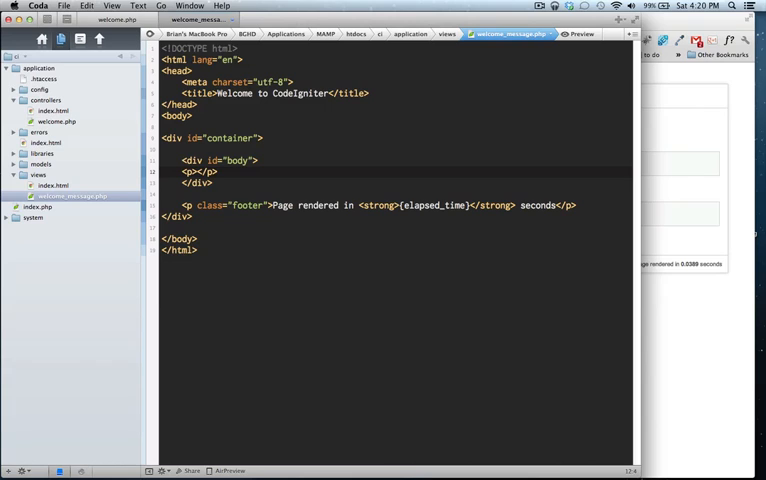
text(whats up ci?)
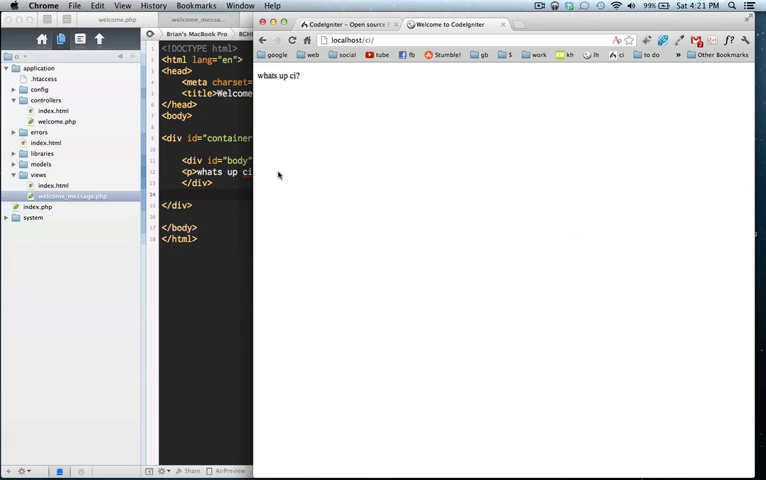
mouse_move(226, 192)
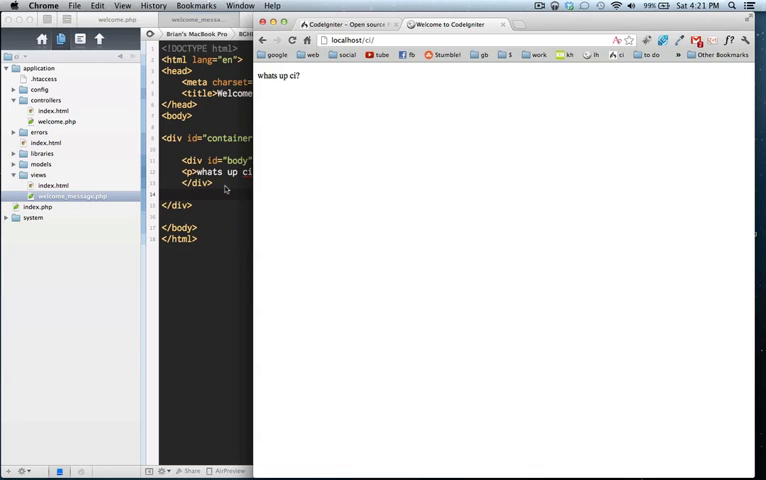